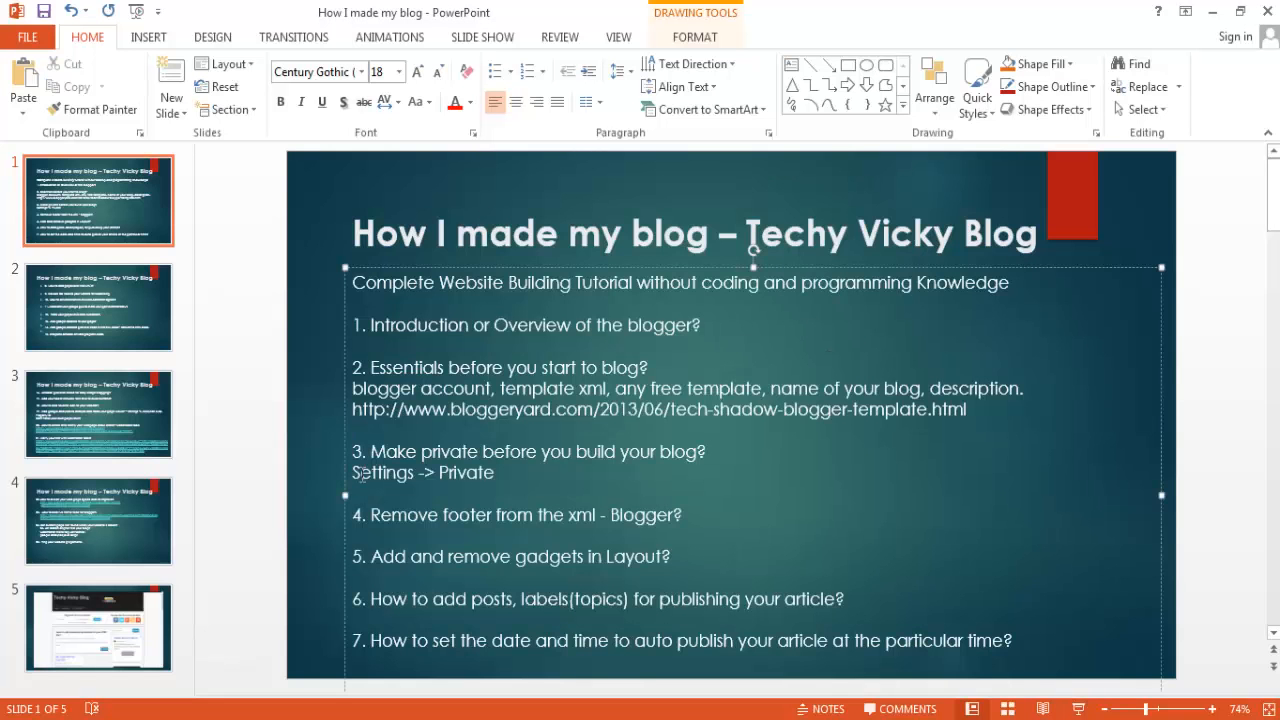
pyautogui.moveTo(670, 535)
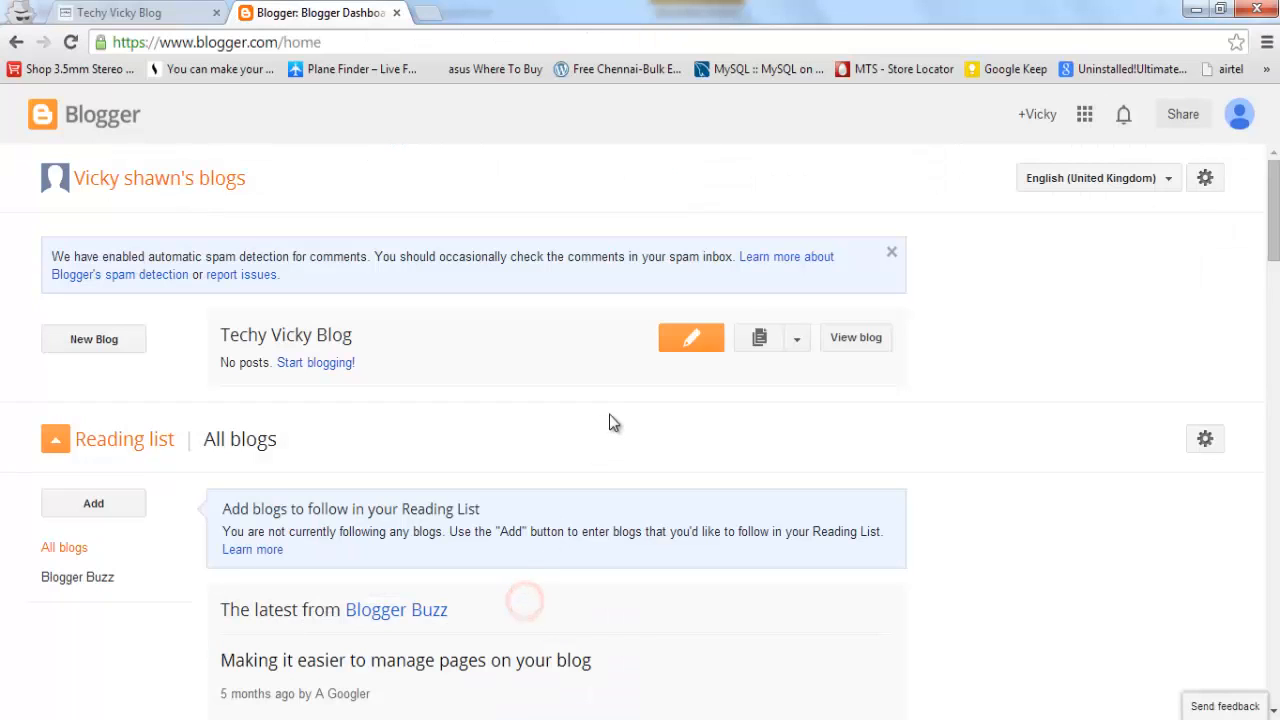
# Step: Open Techy Vicky Blog's Basic settings and review Permissions, where readers are Public
pyautogui.scroll(-3)
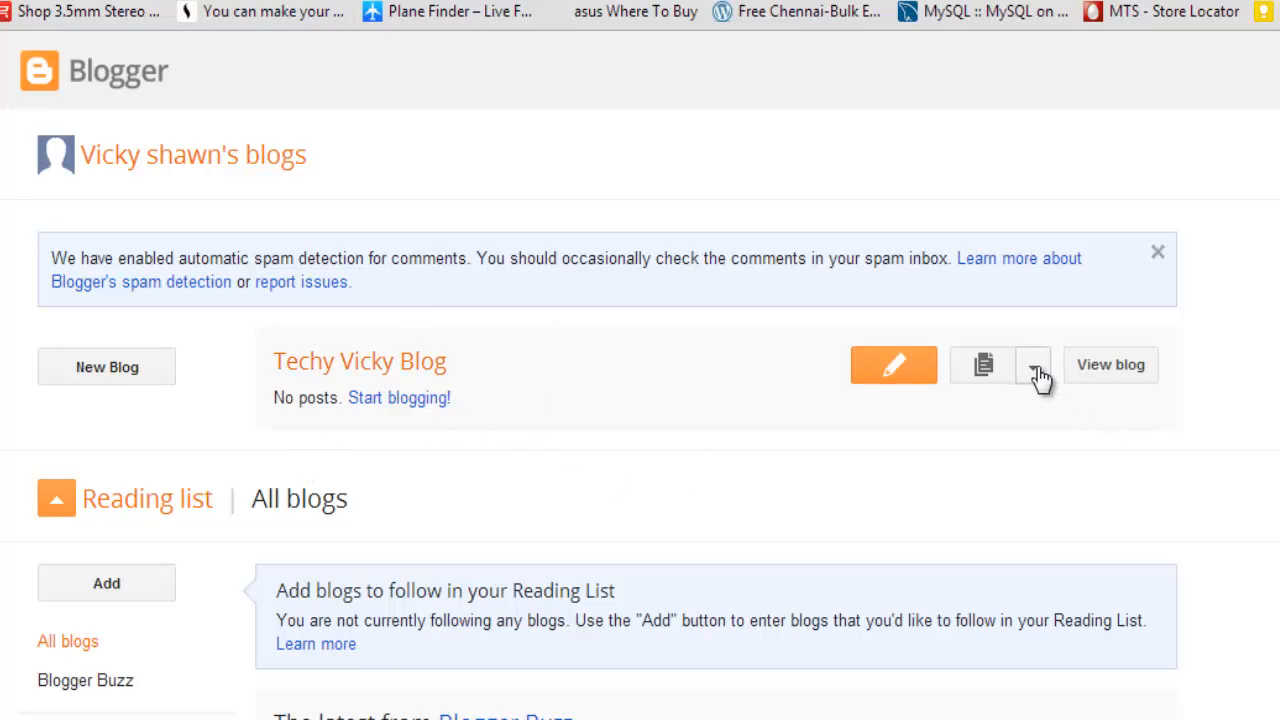
pyautogui.click(1033, 364)
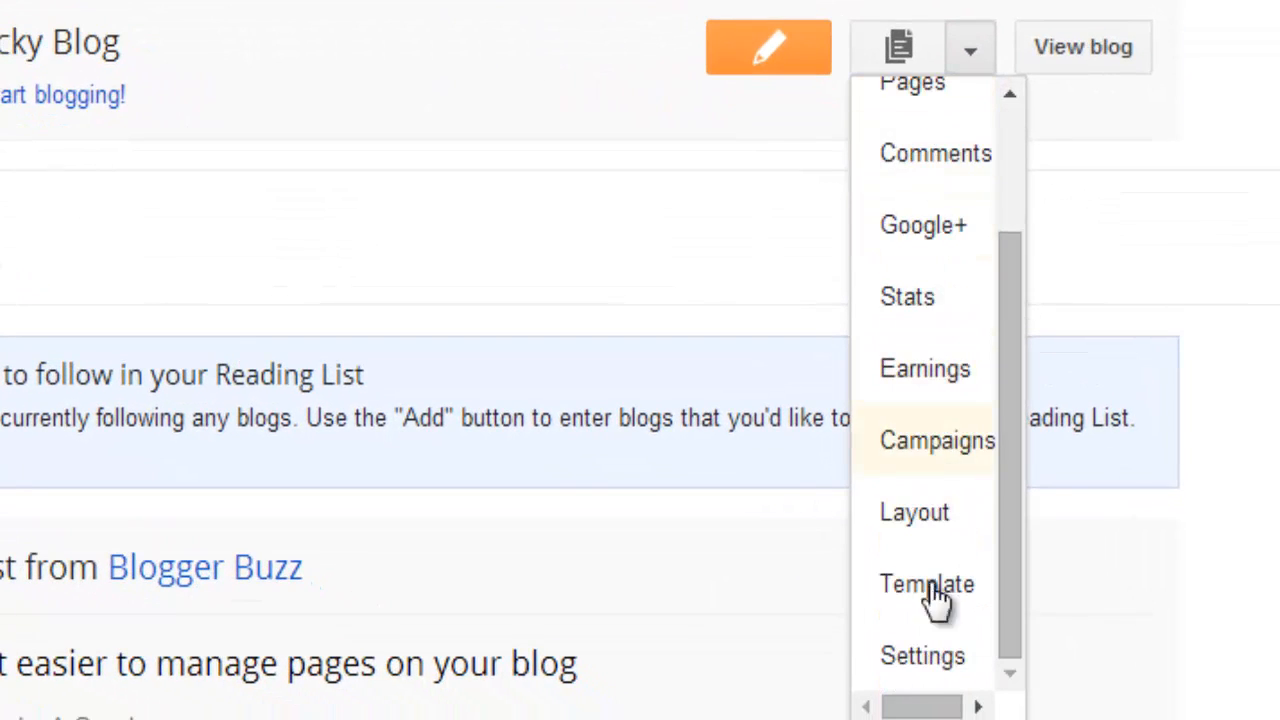
pyautogui.click(922, 655)
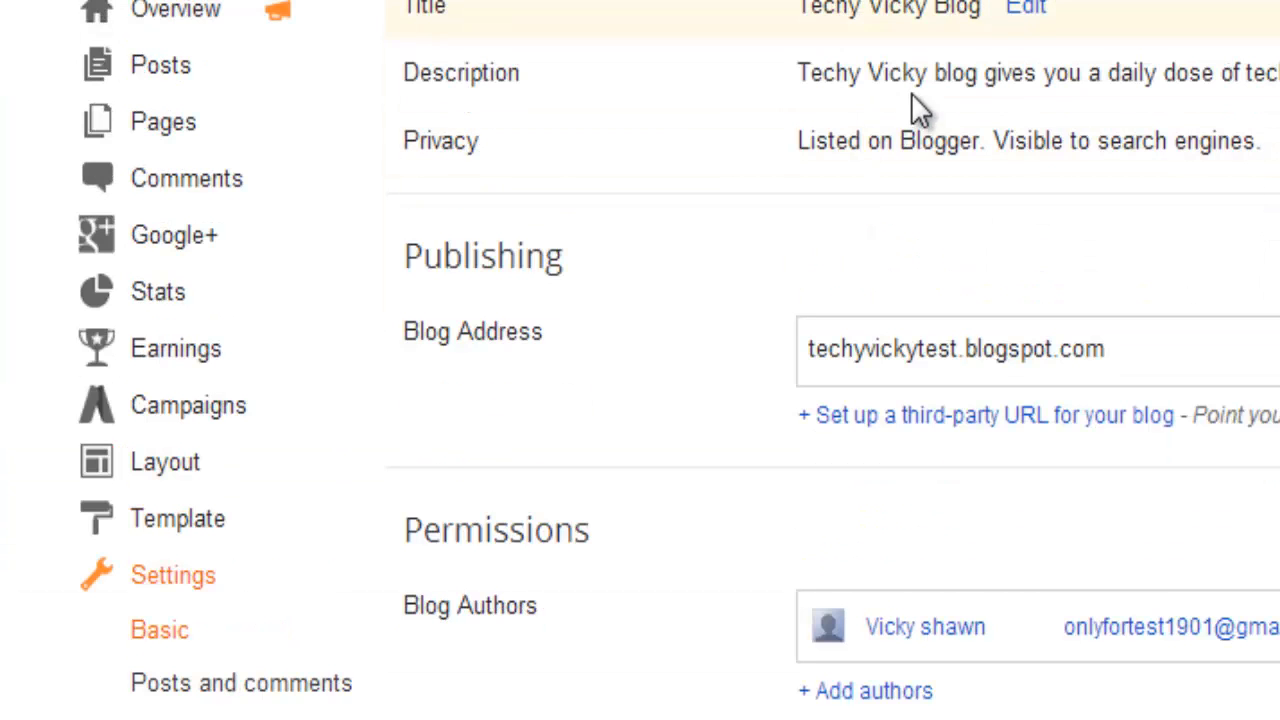
pyautogui.scroll(-3)
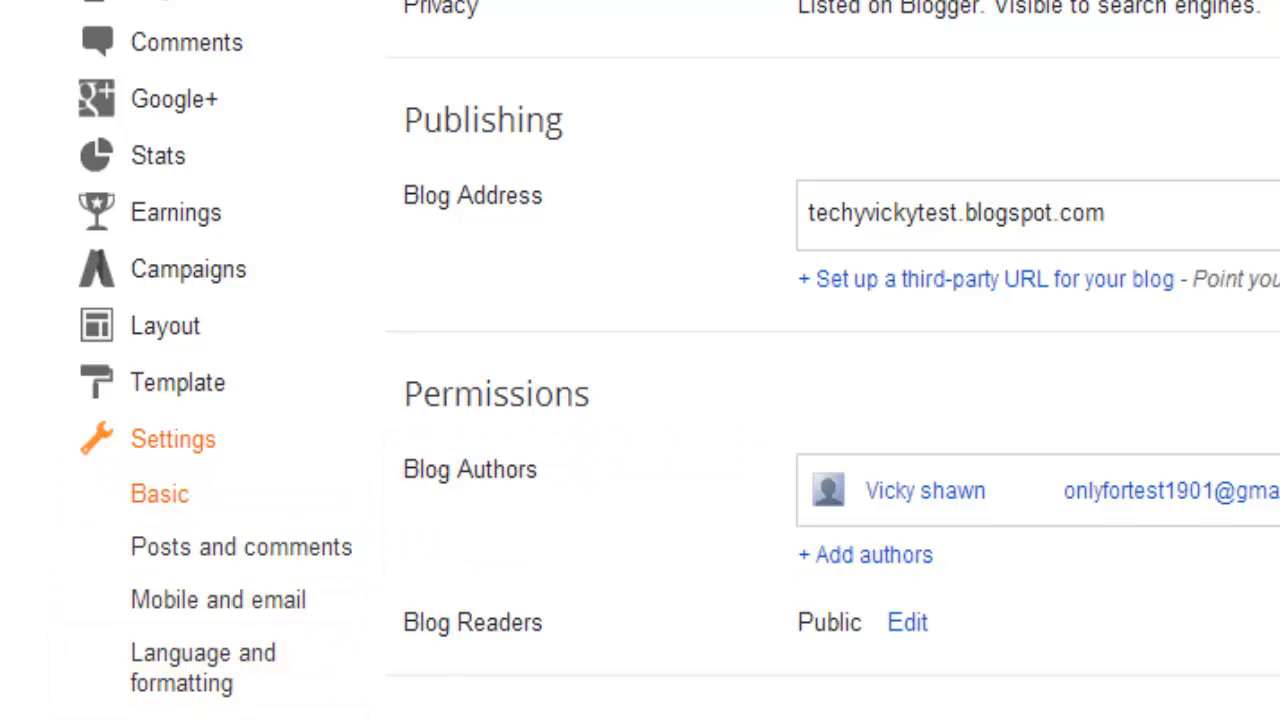
pyautogui.scroll(-3)
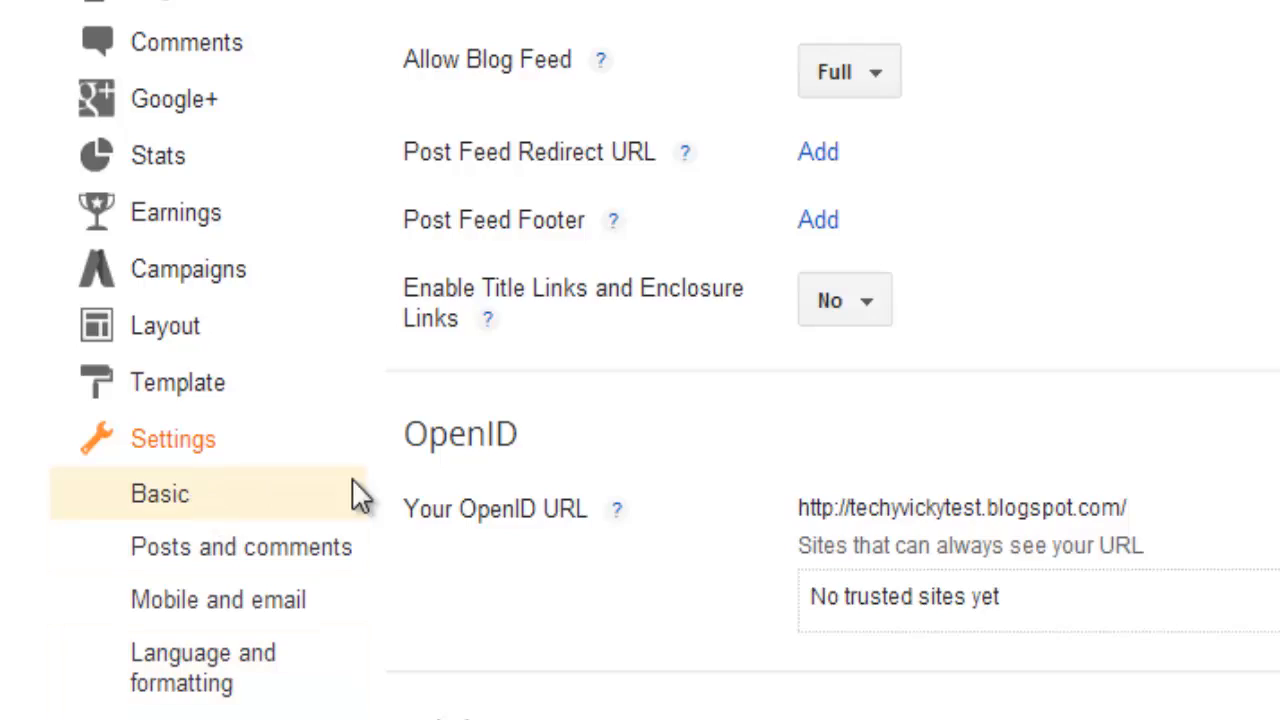
pyautogui.scroll(-3)
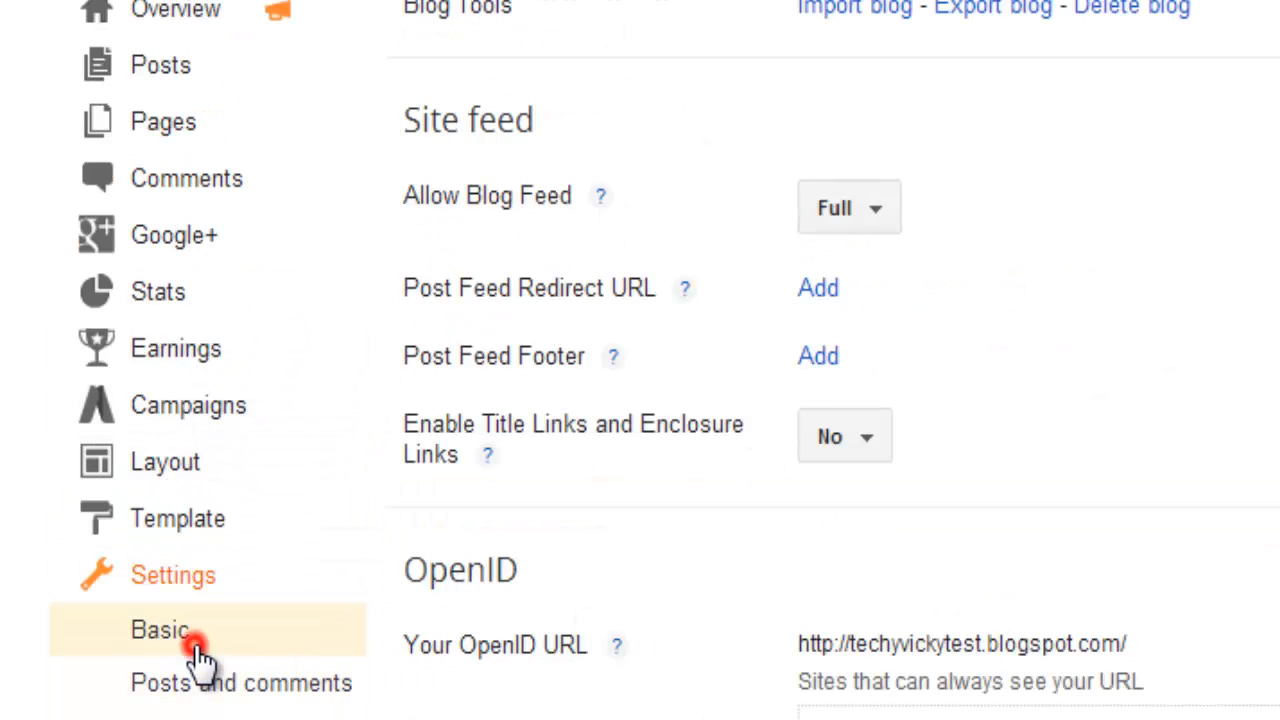
pyautogui.click(160, 629)
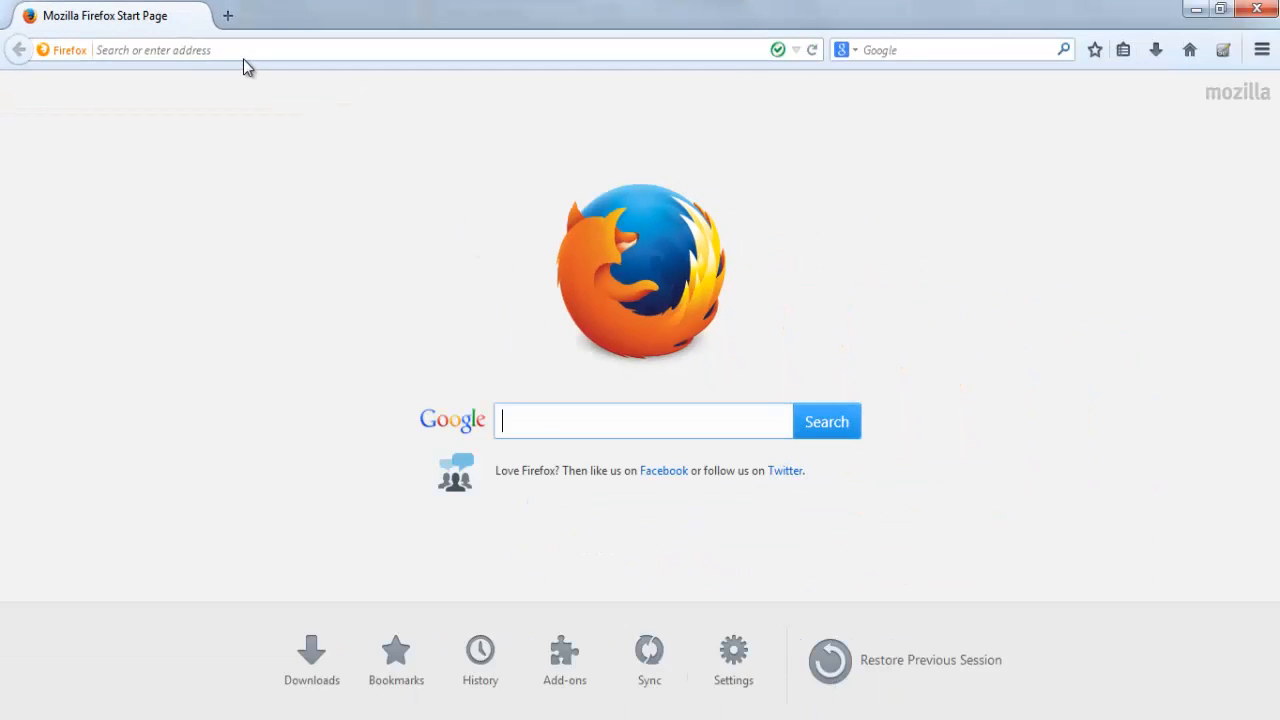
pyautogui.click(250, 50)
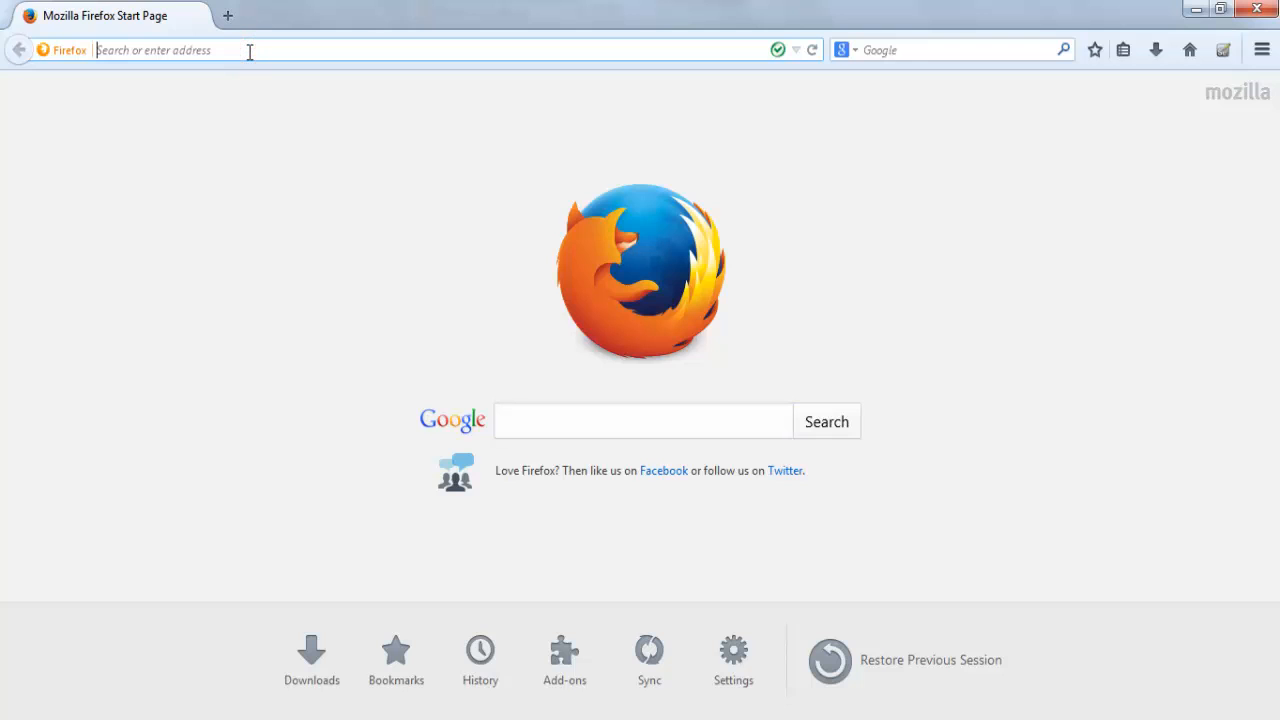
pyautogui.click(258, 50)
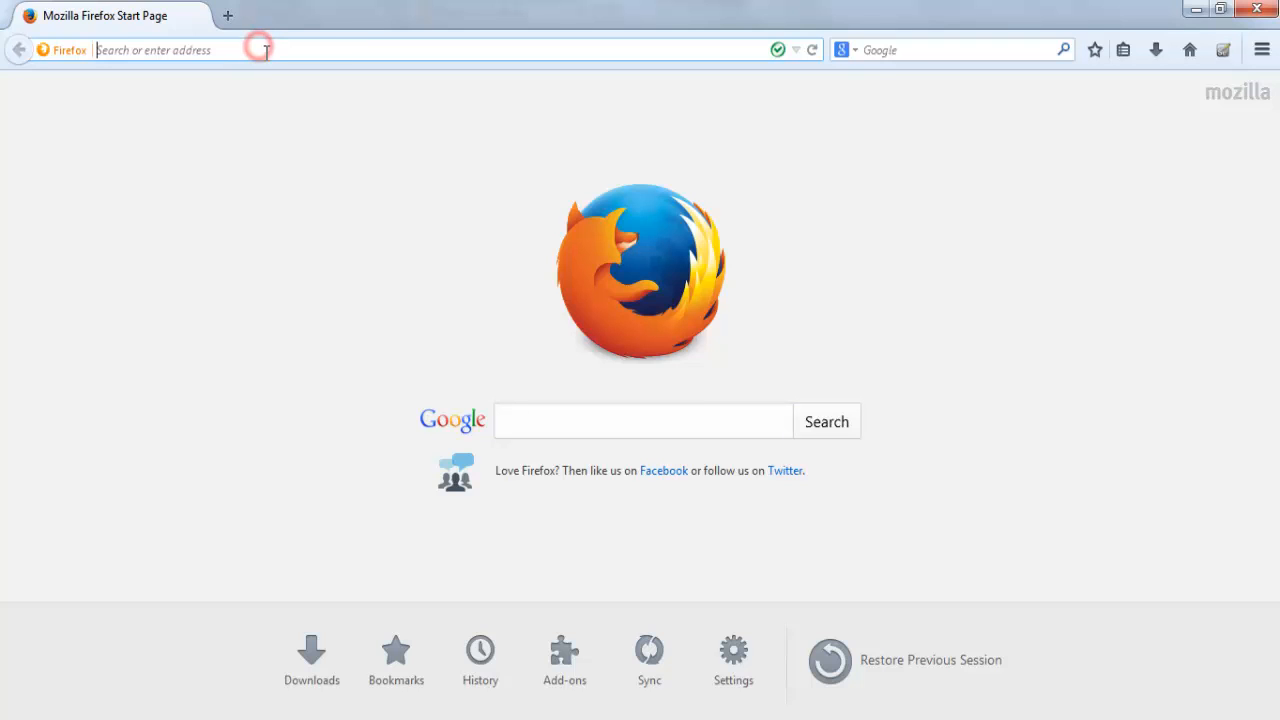
pyautogui.write('http://techyvickytest.blogspot.in/')
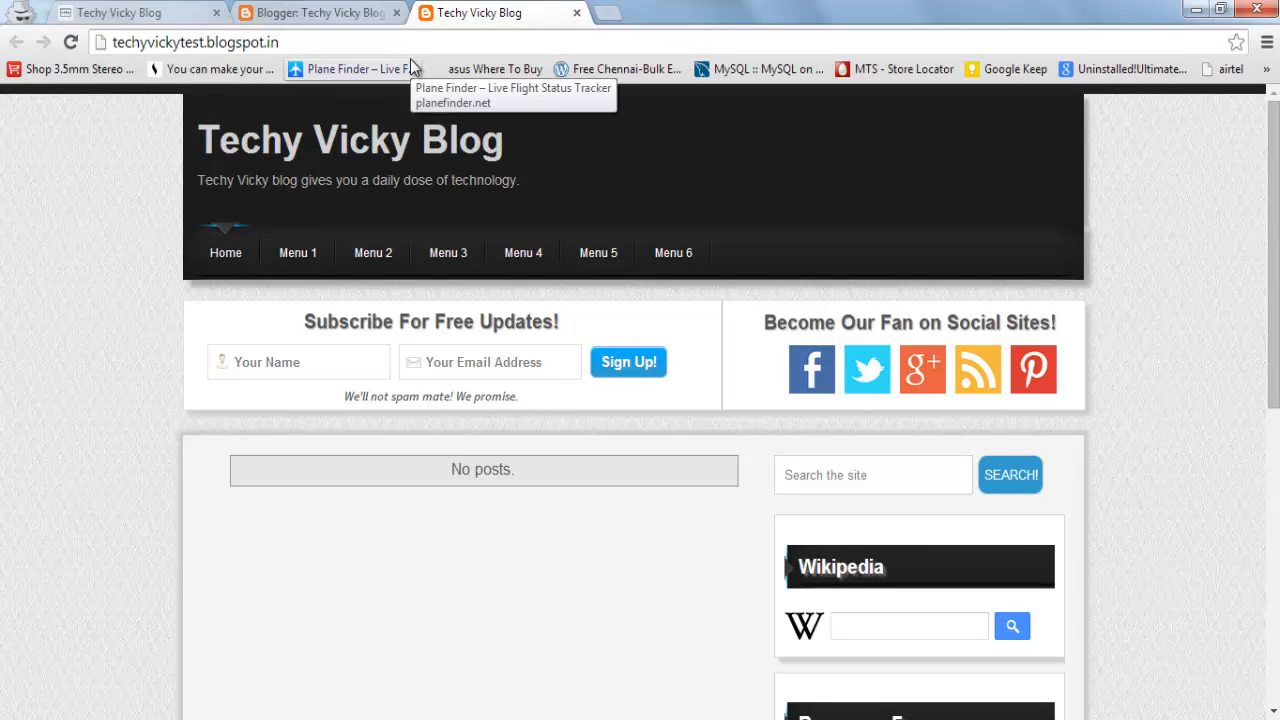
pyautogui.moveTo(115, 250)
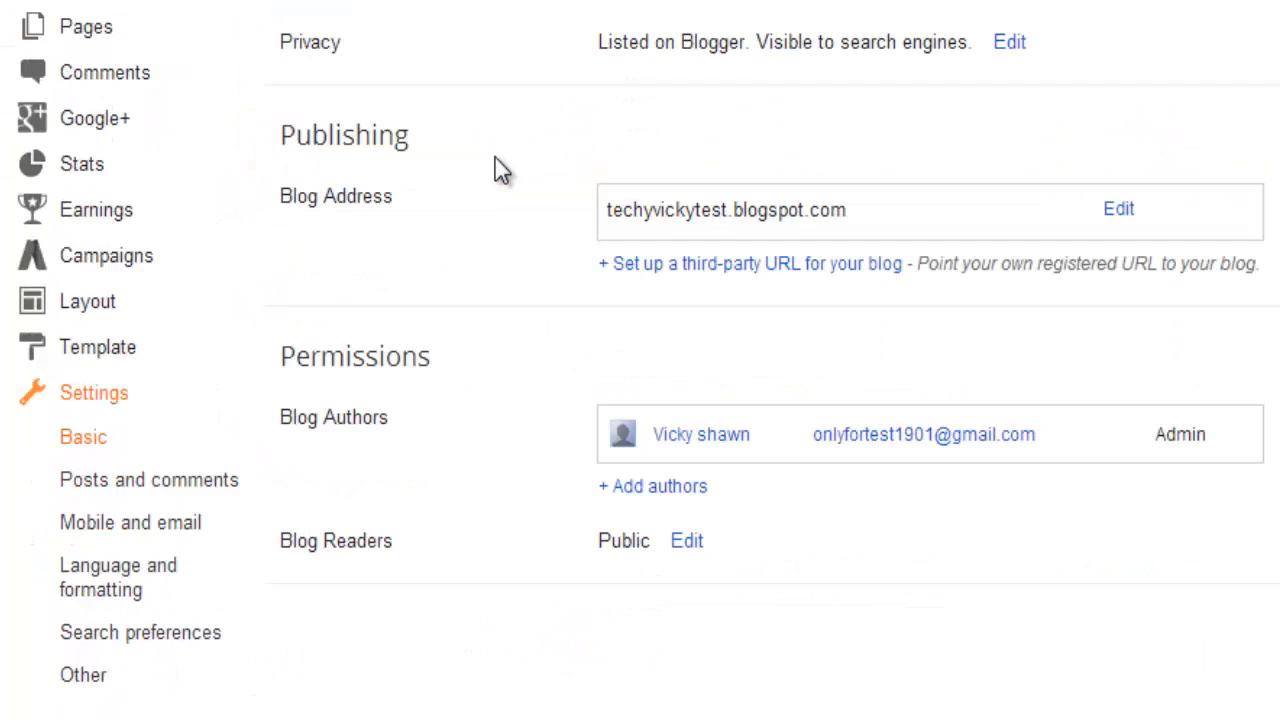
pyautogui.moveTo(820, 320)
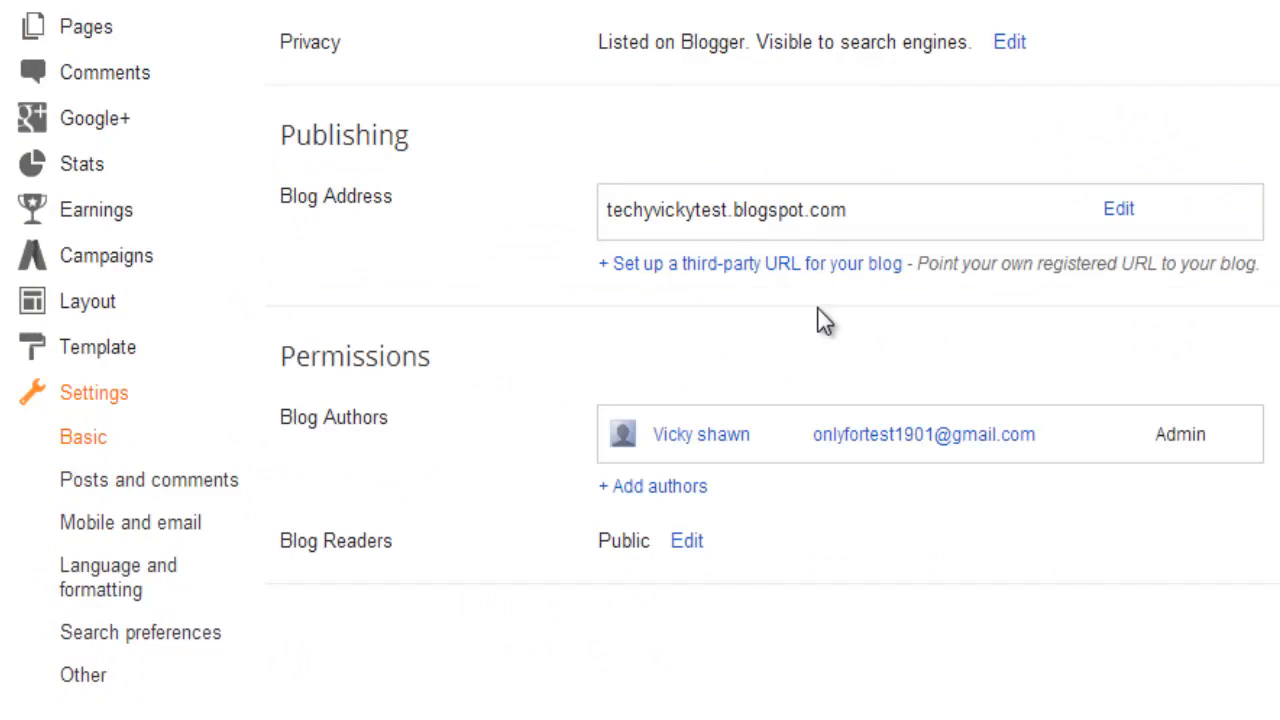
# Step: Return to Blogger settings and open the Blog Readers edit options
pyautogui.click(775, 210)
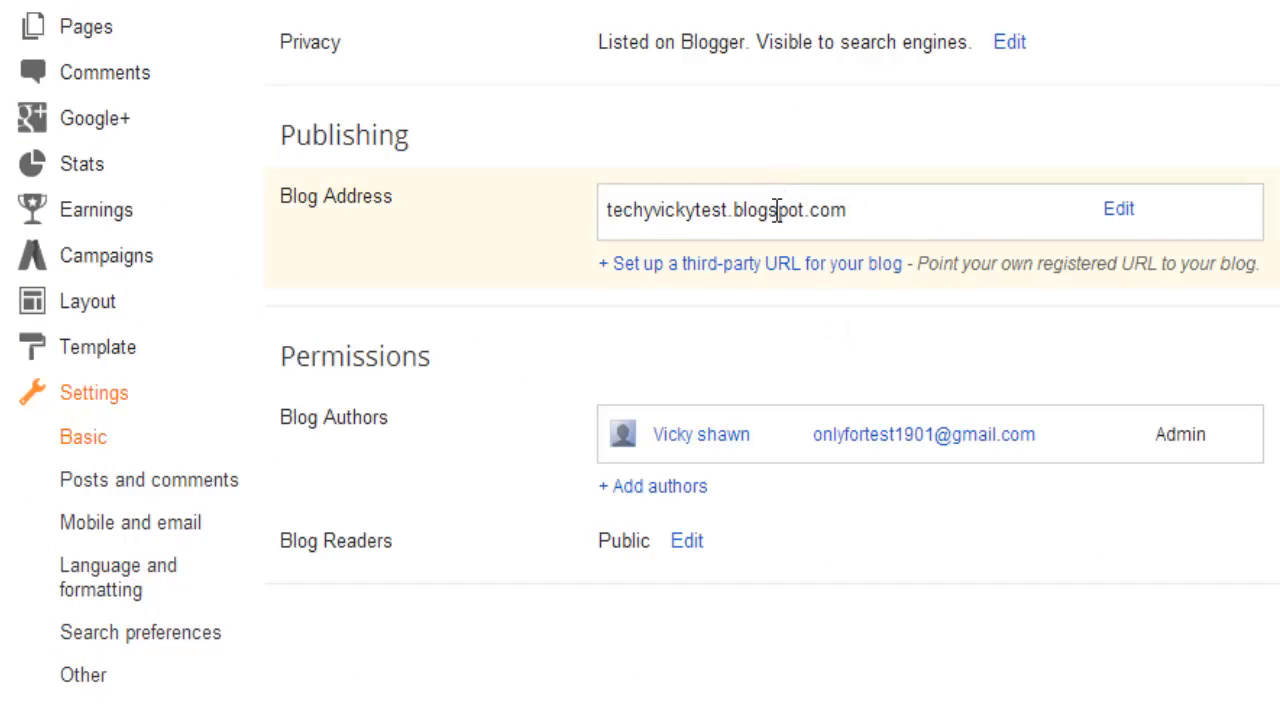
pyautogui.moveTo(660, 560)
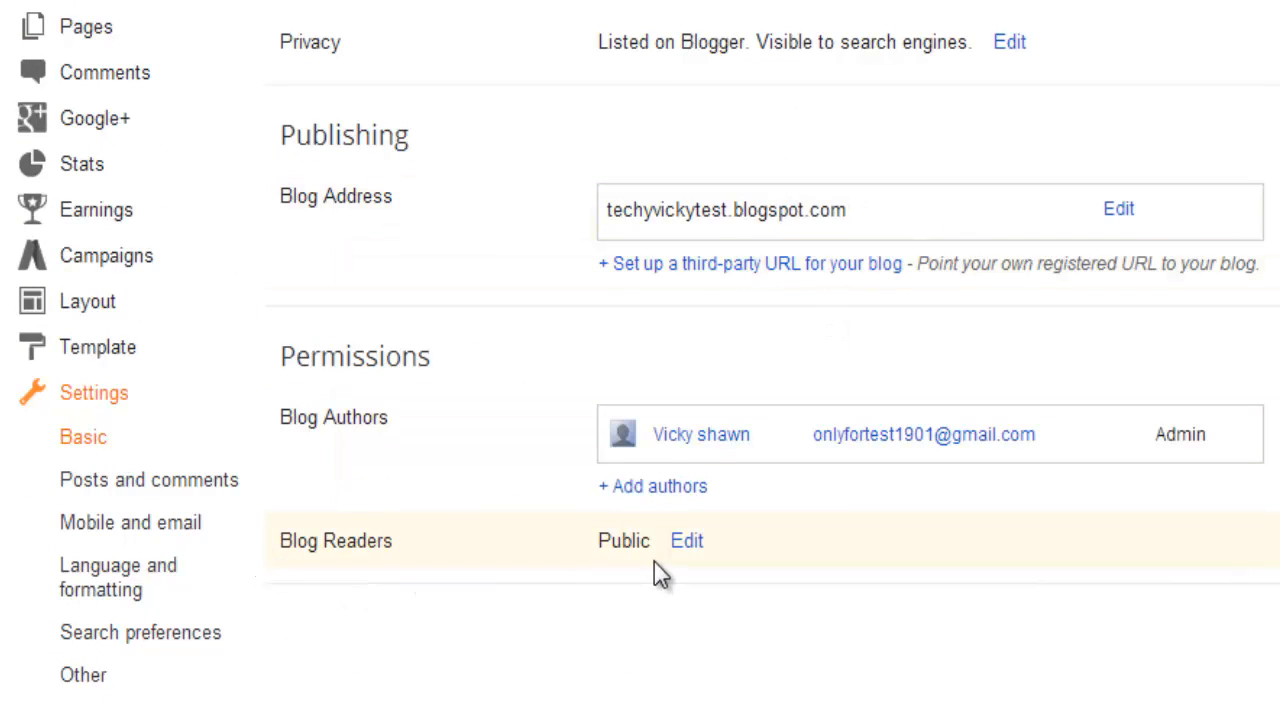
pyautogui.click(686, 540)
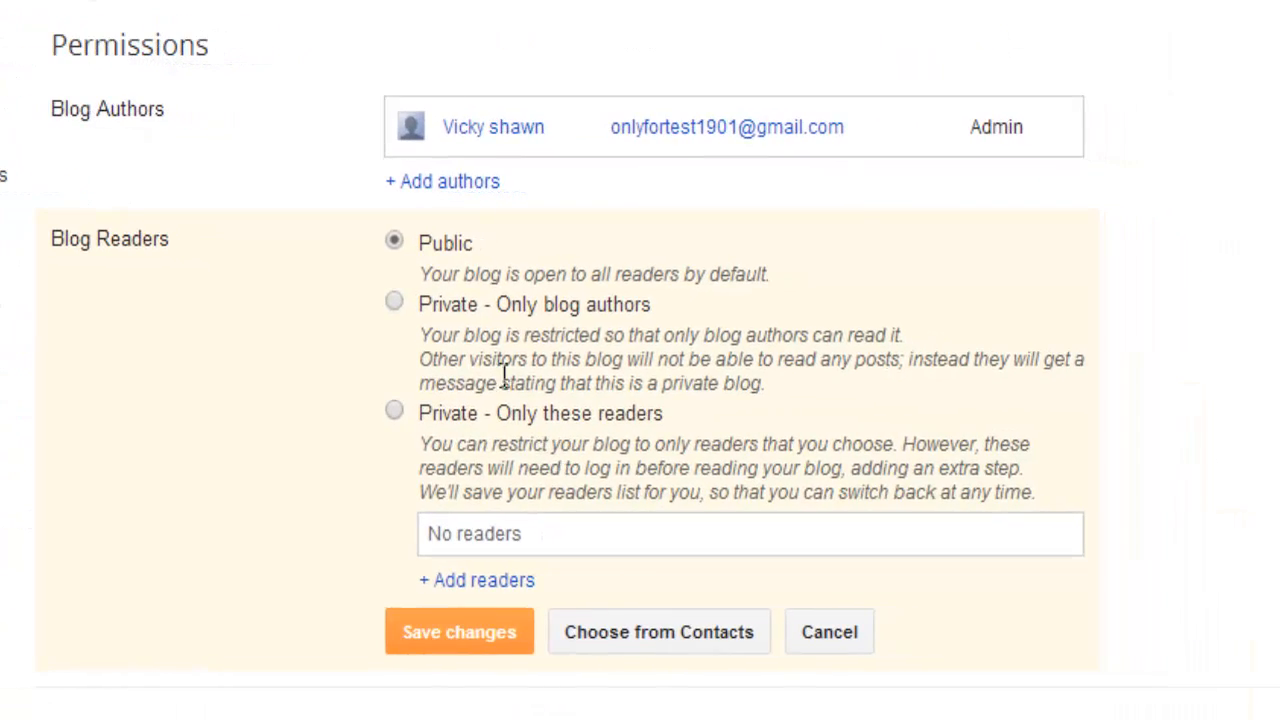
# Step: Set Blog Readers to 'Private - Only blog authors', save, and view the blog
pyautogui.click(394, 302)
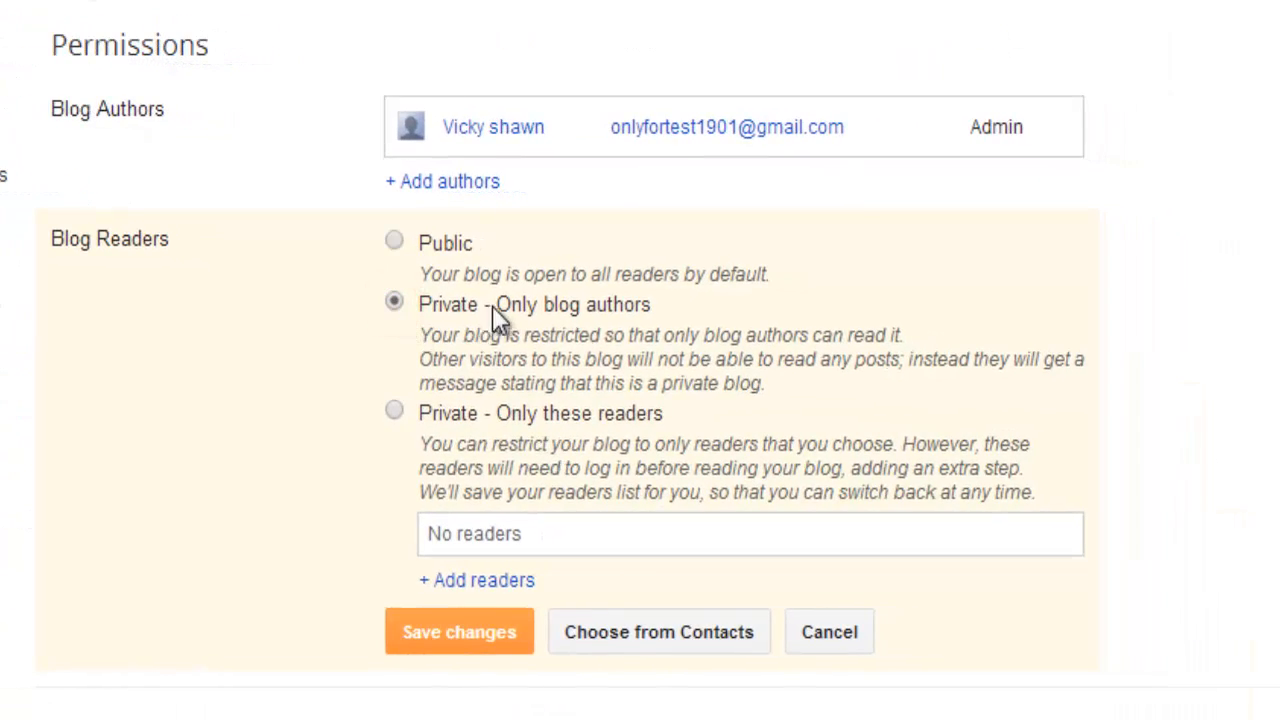
pyautogui.doubleClick(573, 304)
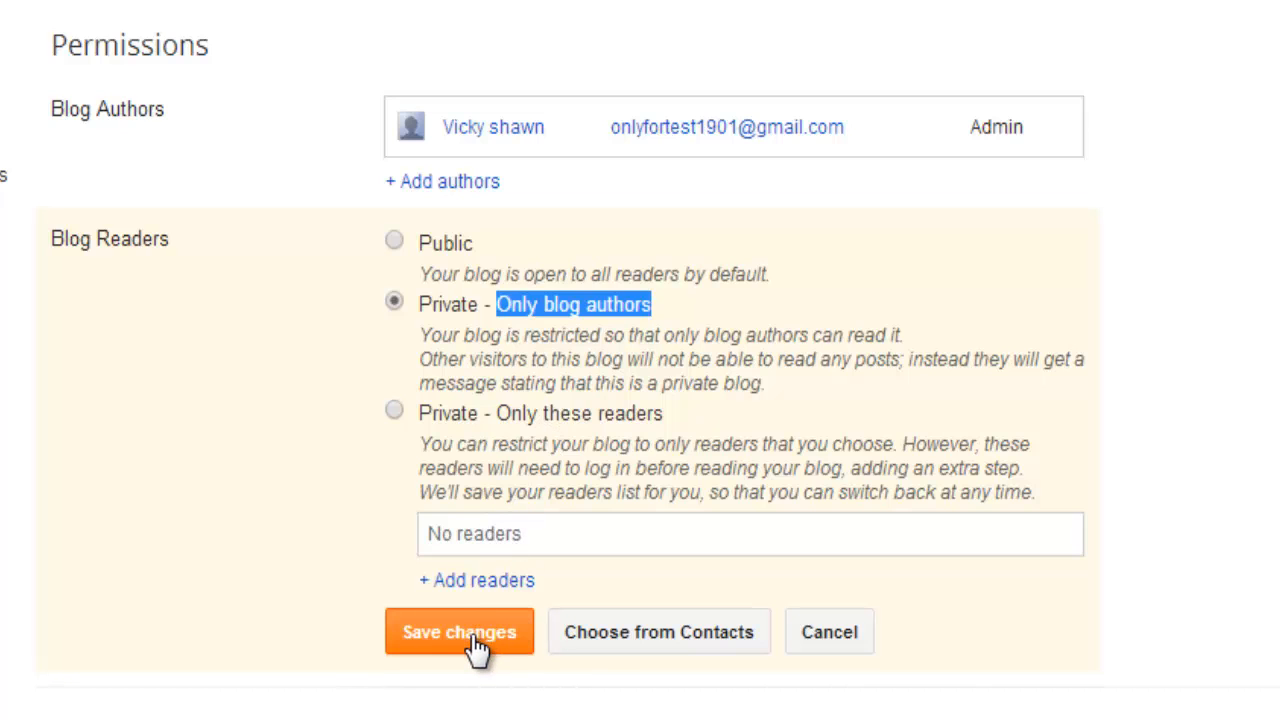
pyautogui.click(459, 631)
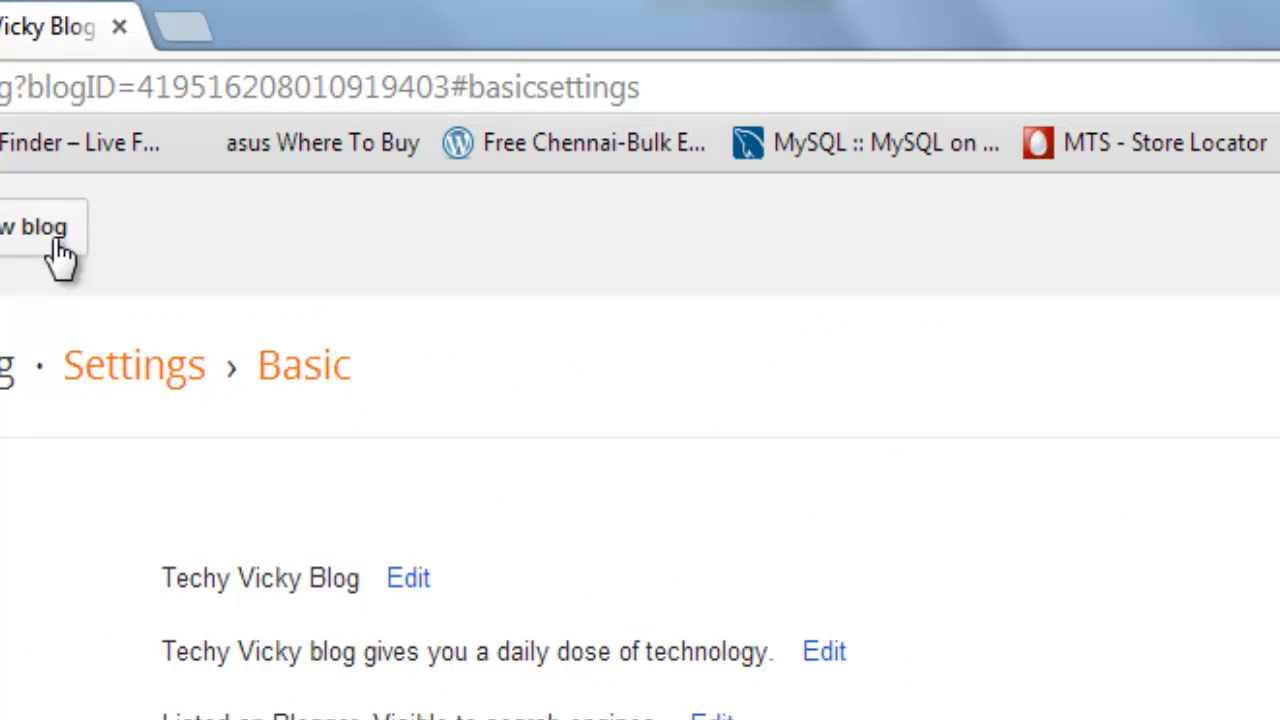
pyautogui.click(35, 227)
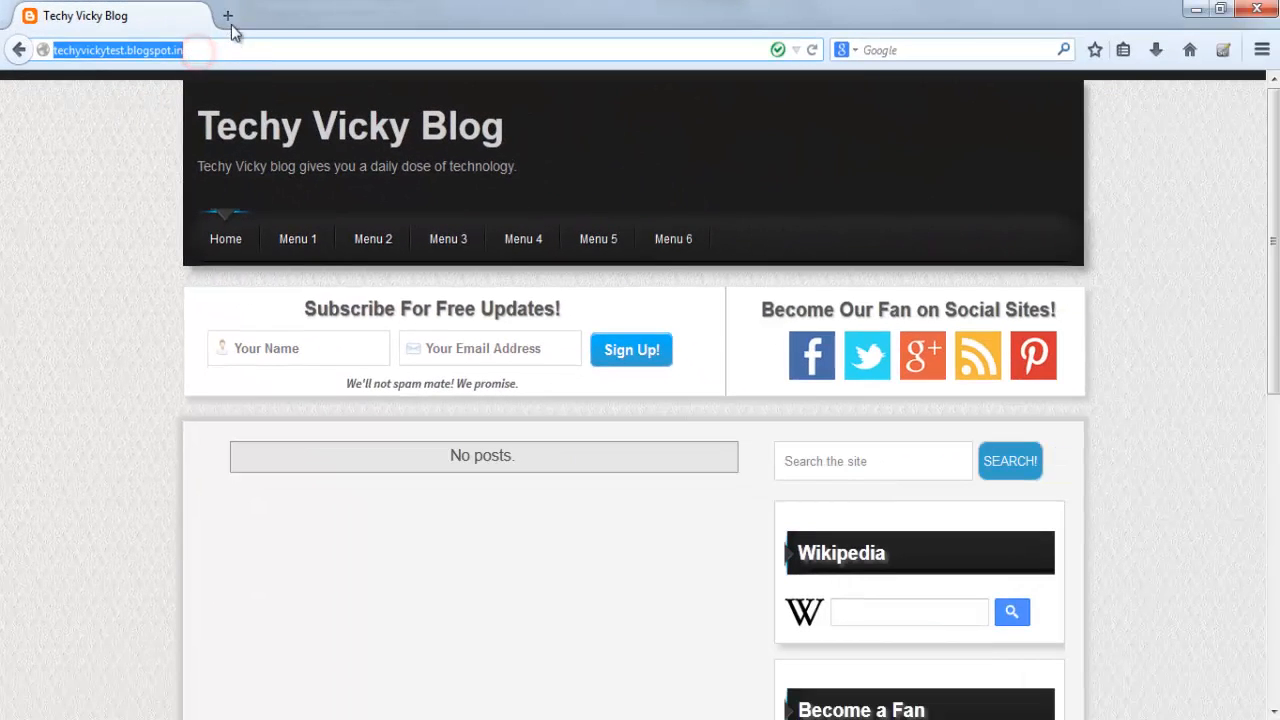
# Step: Open a new Firefox tab and close the old blog tab
pyautogui.click(228, 16)
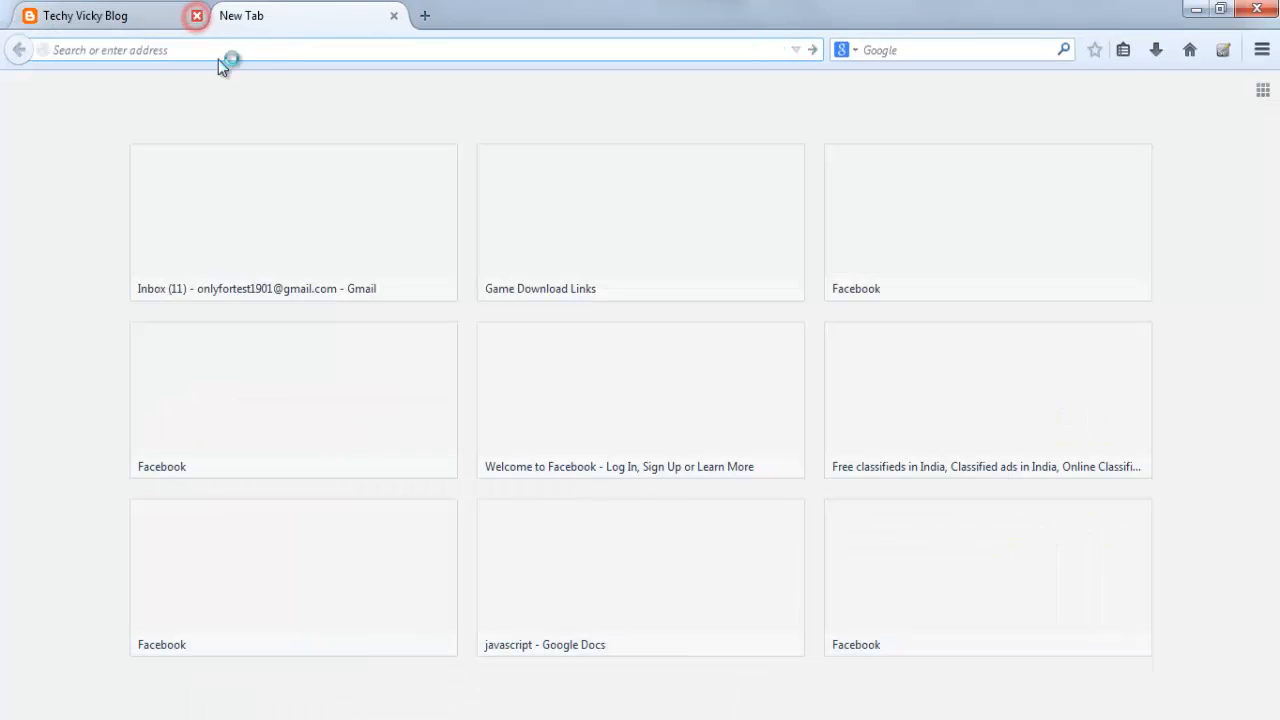
pyautogui.click(196, 15)
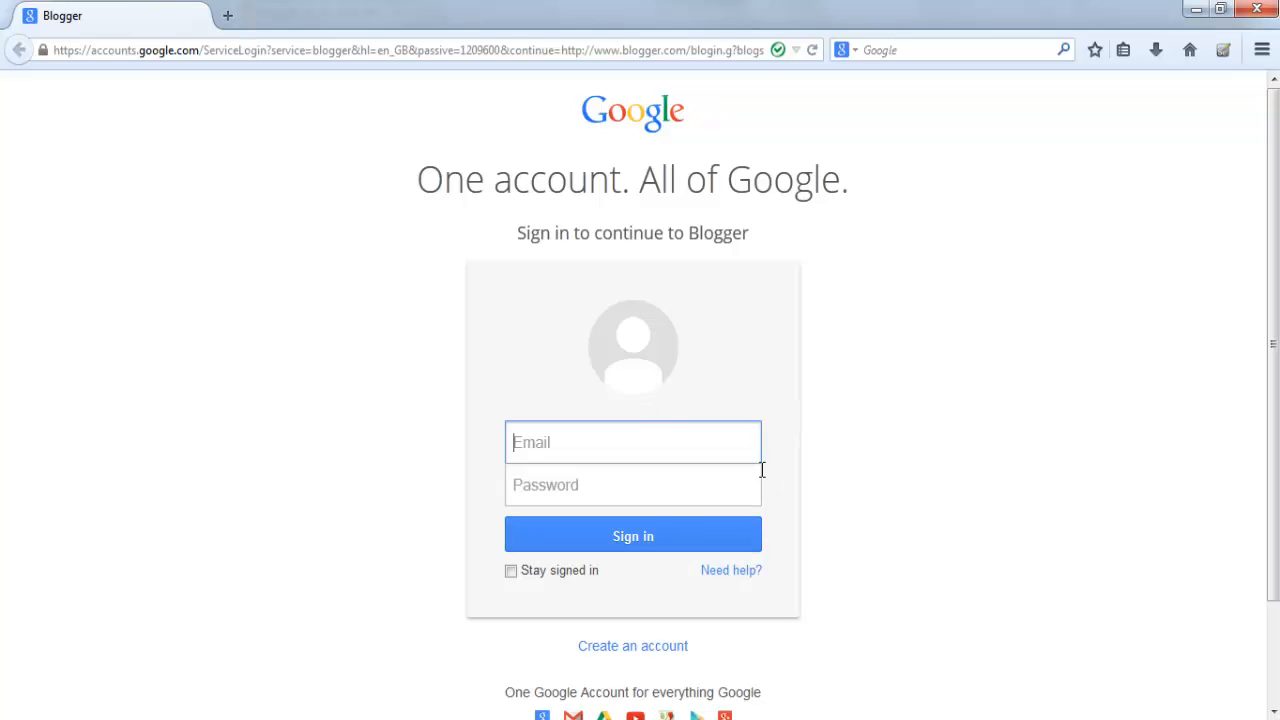
pyautogui.moveTo(451, 228)
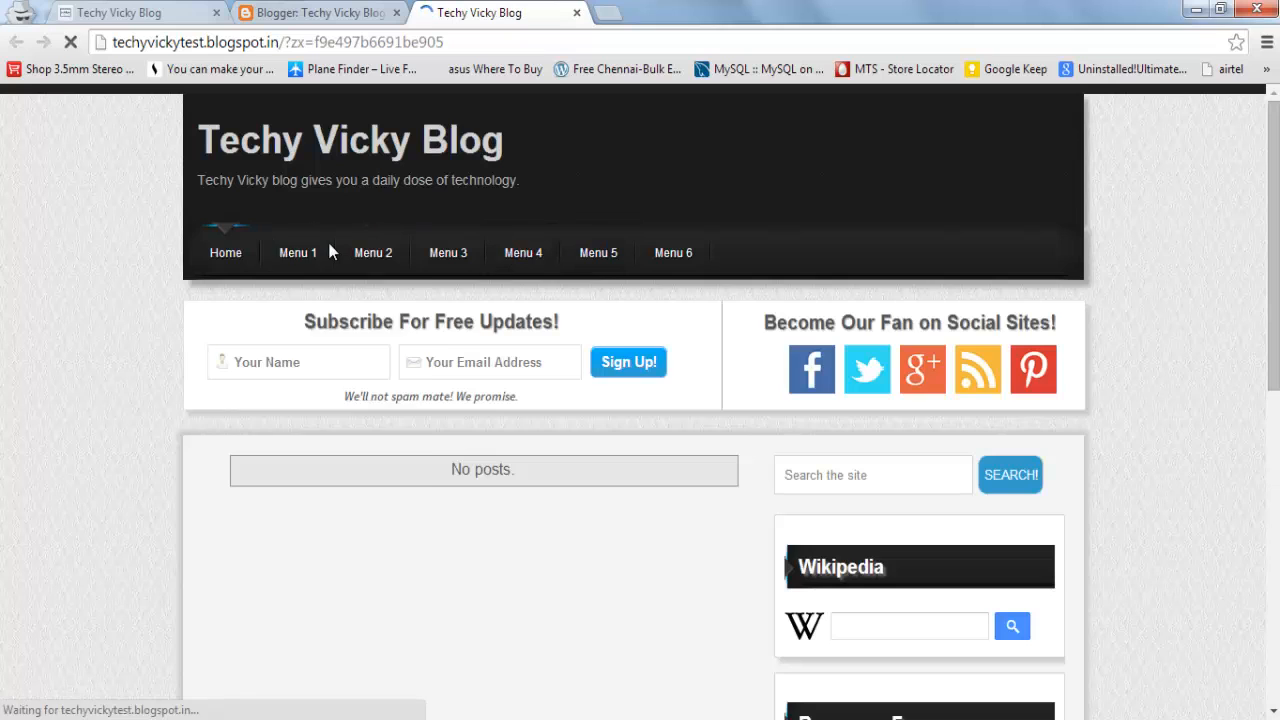
pyautogui.click(297, 252)
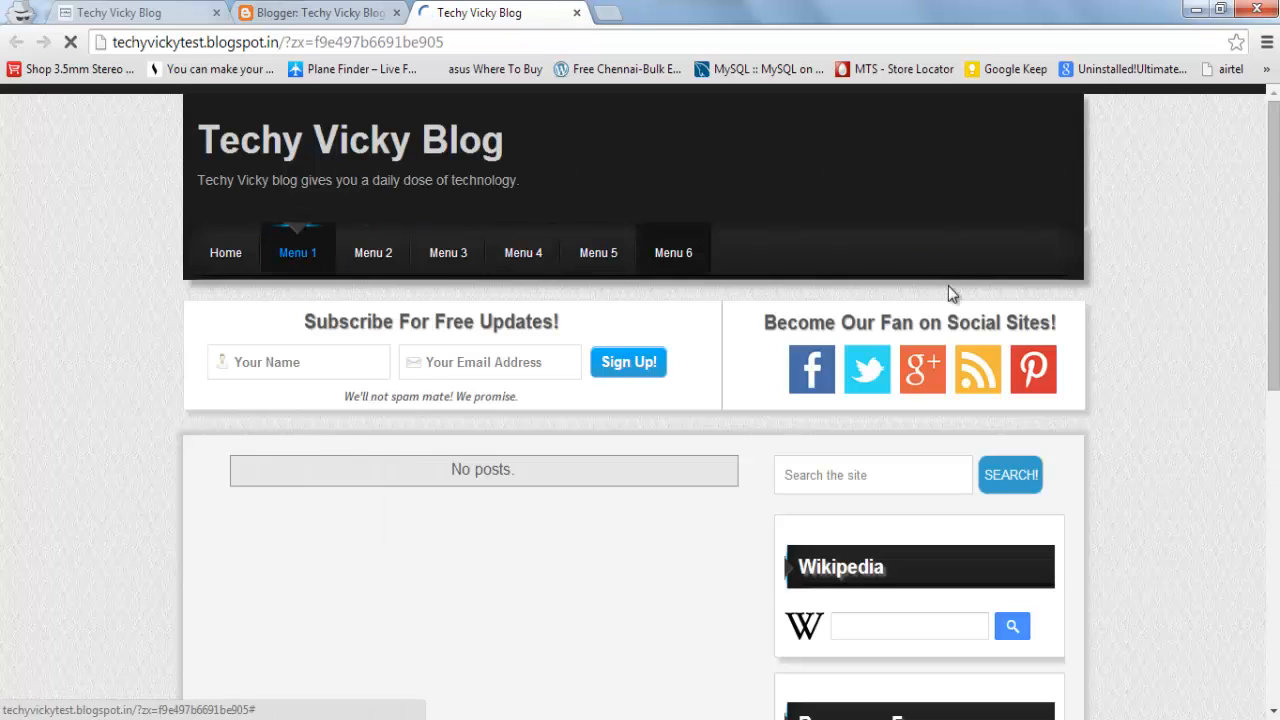
pyautogui.scroll(-3)
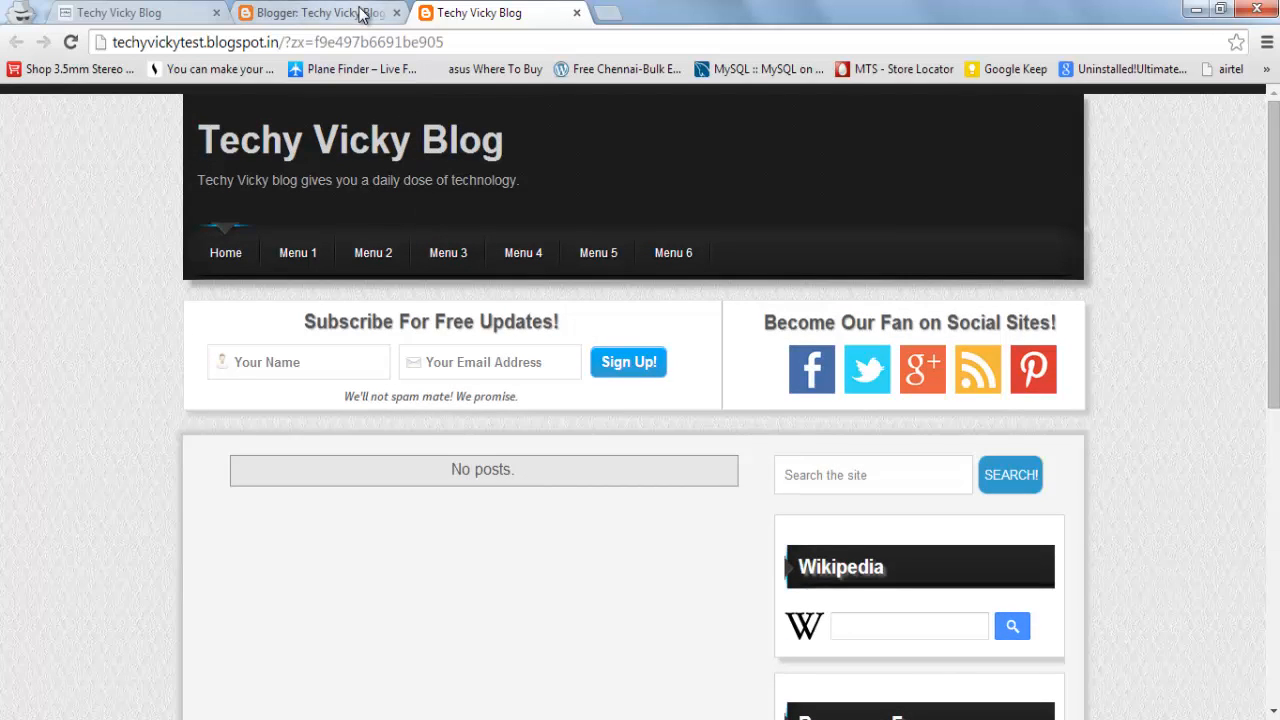
pyautogui.moveTo(320, 12)
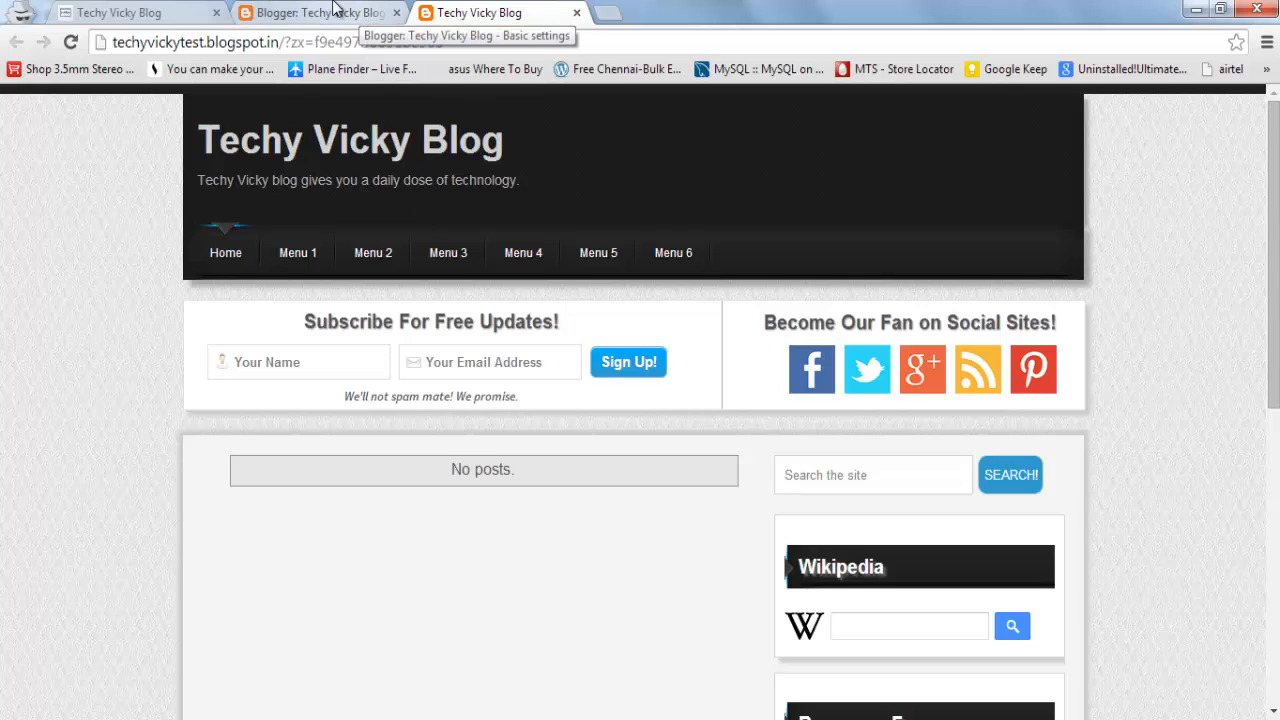
pyautogui.moveTo(710, 400)
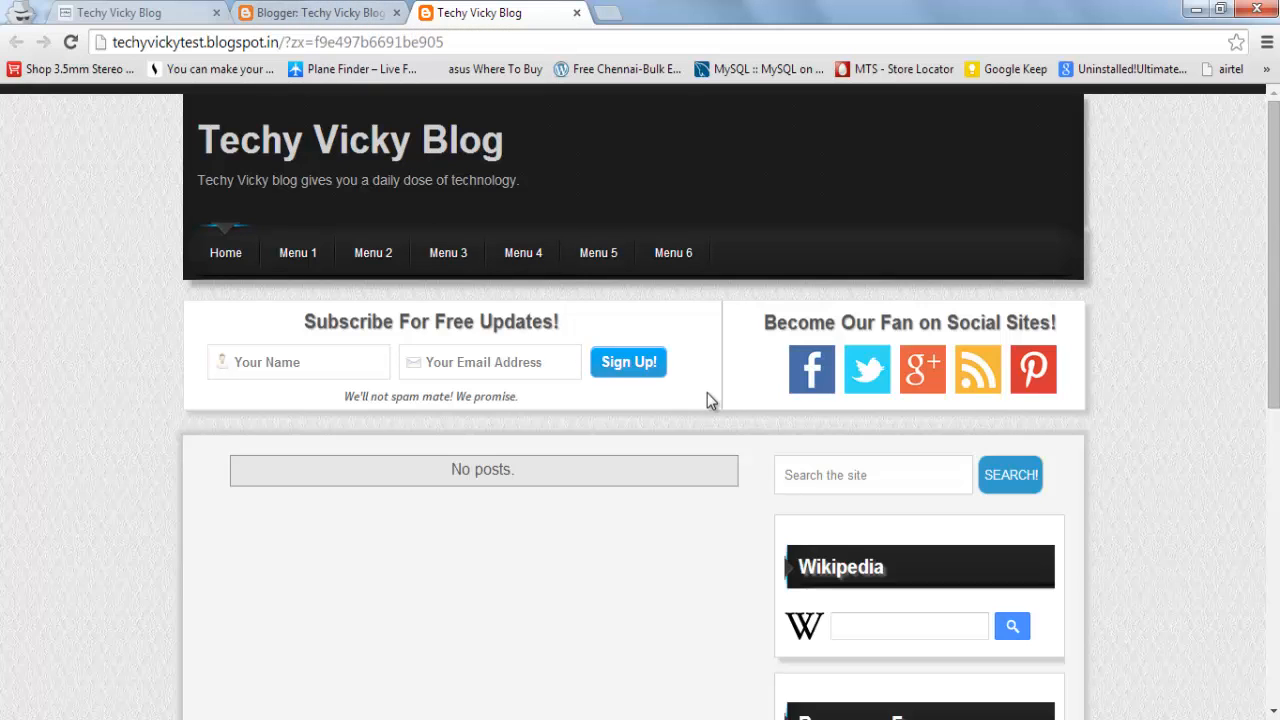